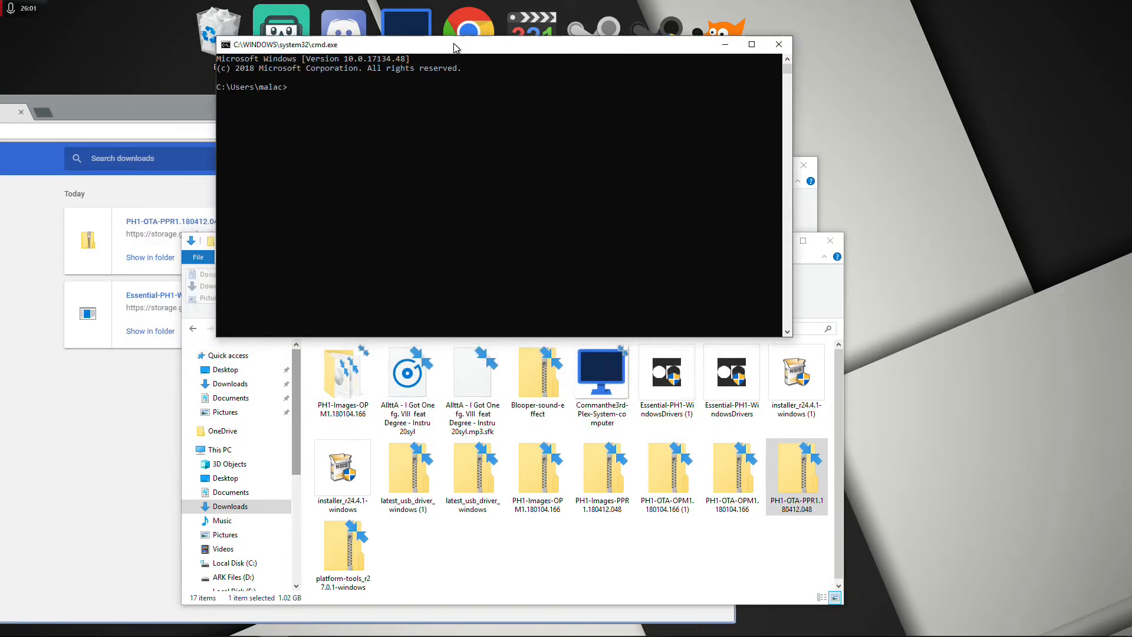
type("adb")
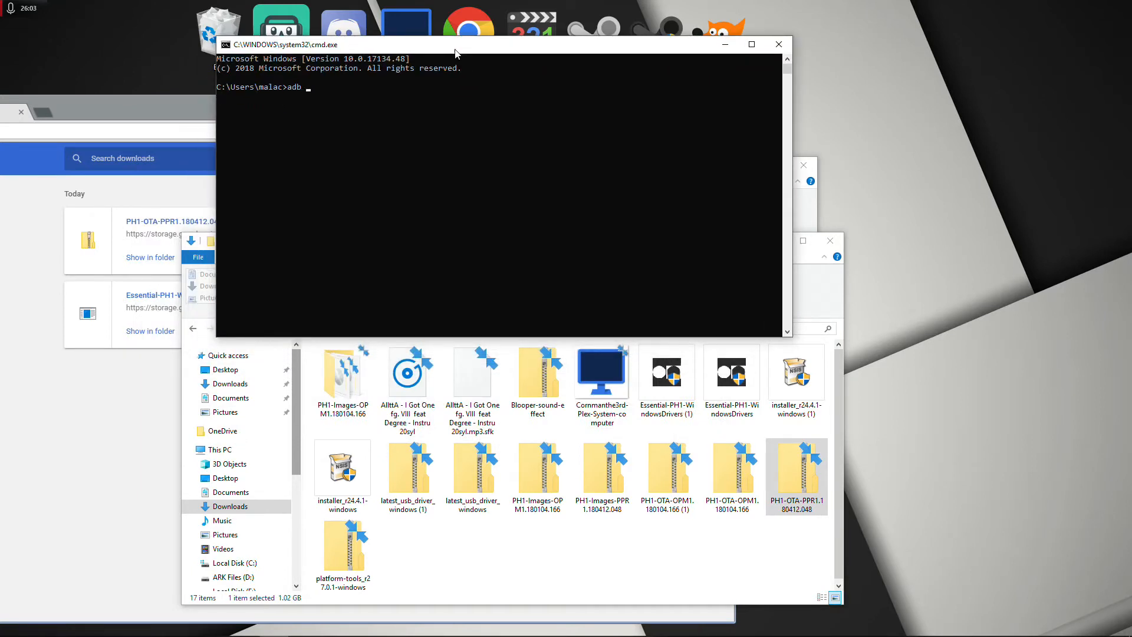
type("sidelo")
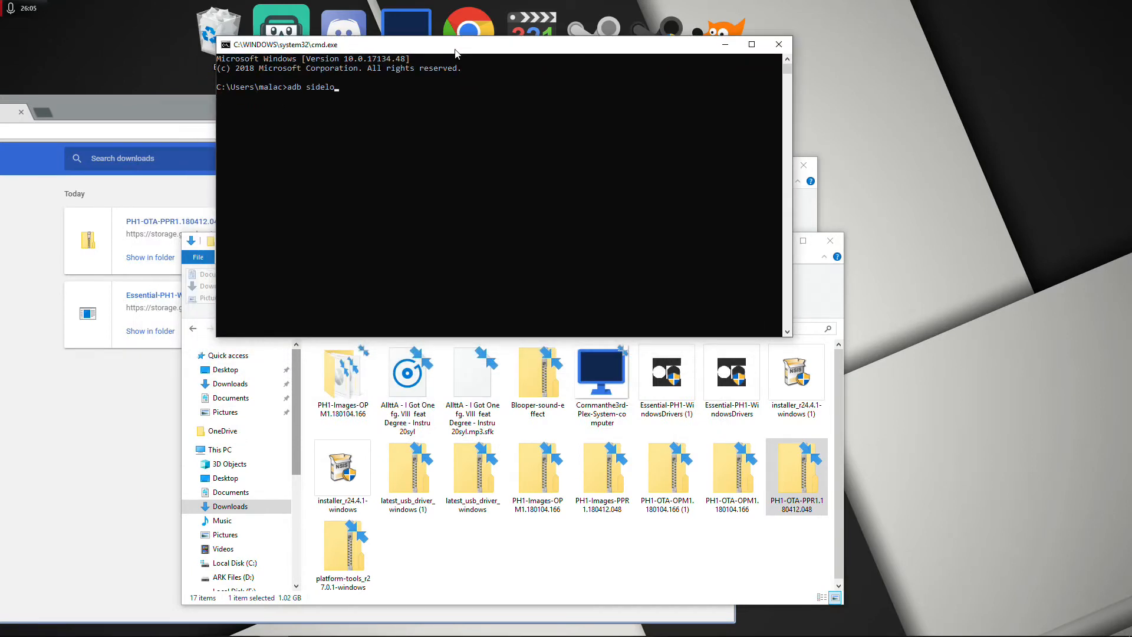